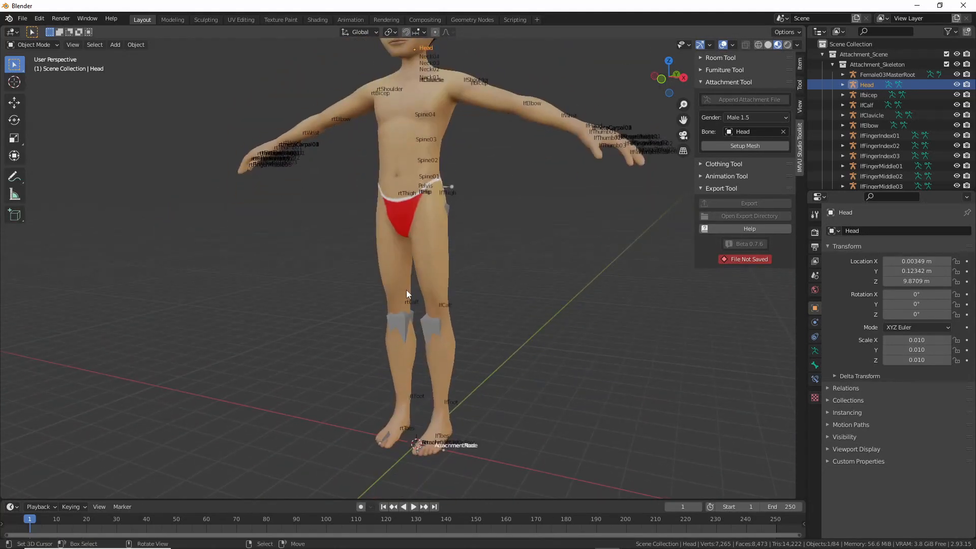
Browse the Attachment Tool's Gender list, currently showing Male 1.5
click(755, 117)
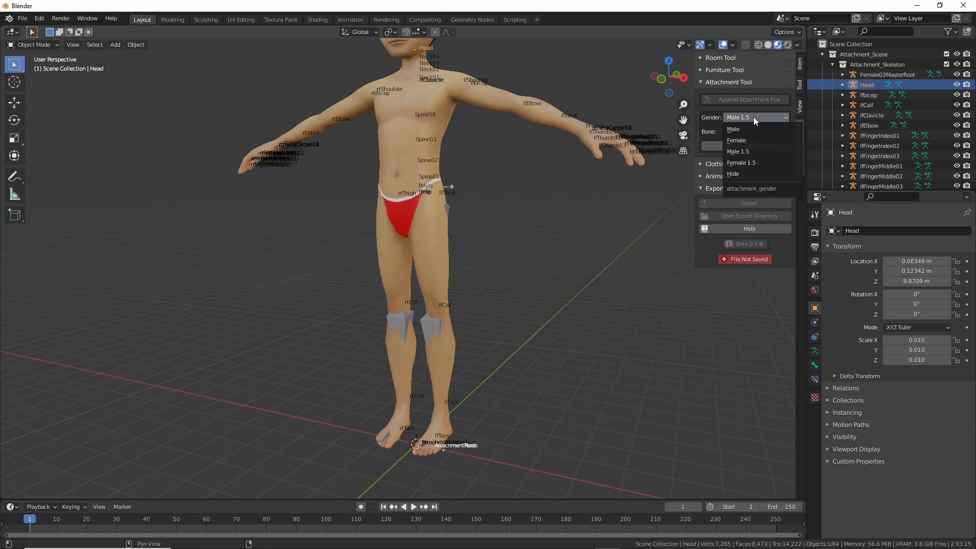
mouse_move(733, 129)
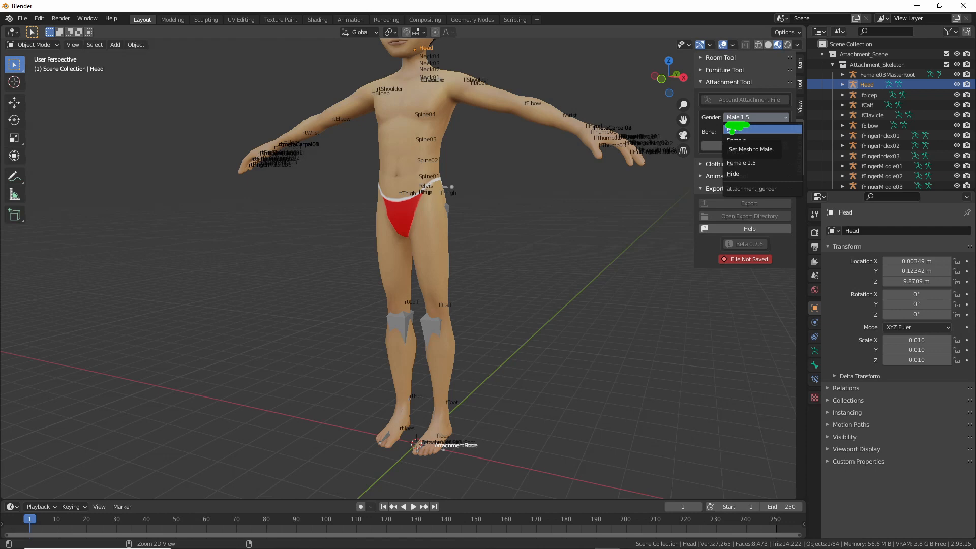
mouse_move(738, 129)
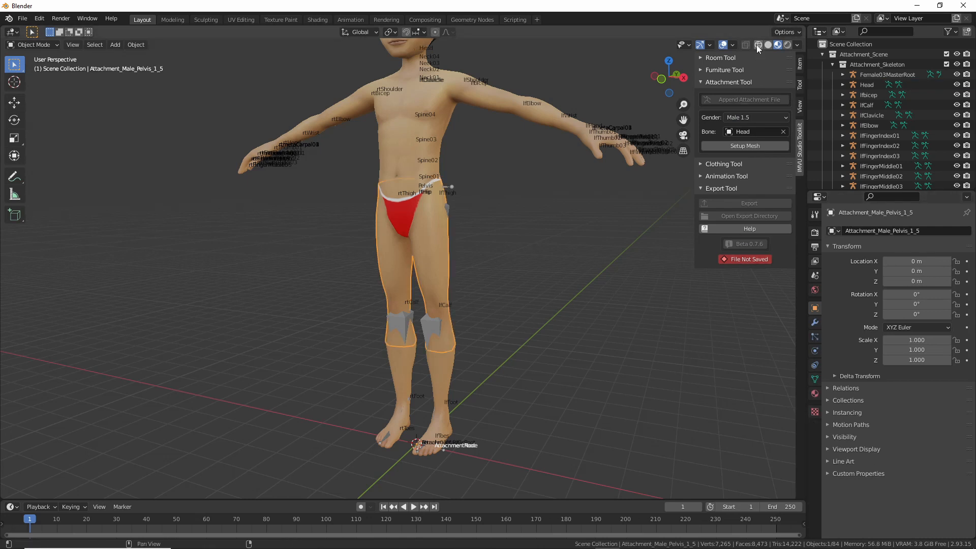
Preview wireframe shading, then enable the Wireframe overlay on Attachment_Male_Pelvis_1_5 under Viewport Display
click(746, 44)
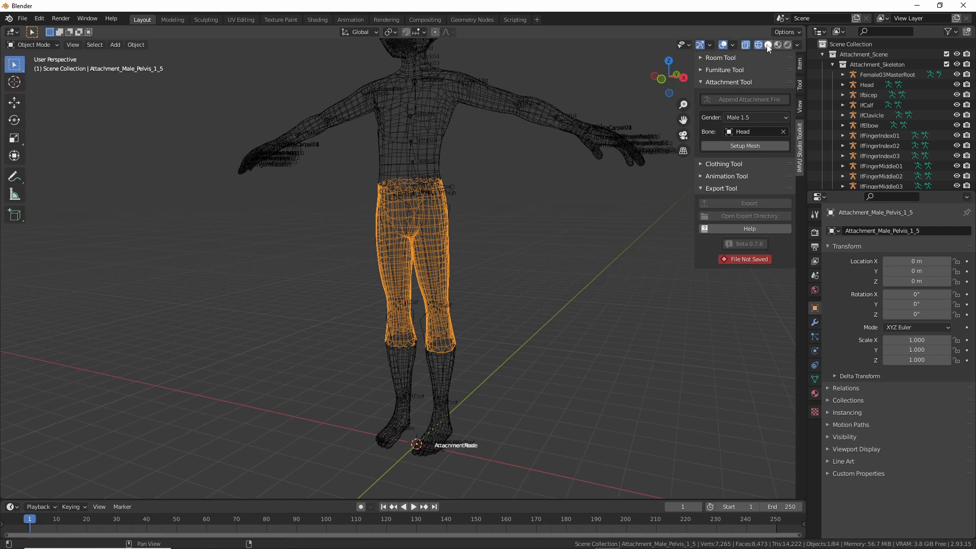
click(768, 45)
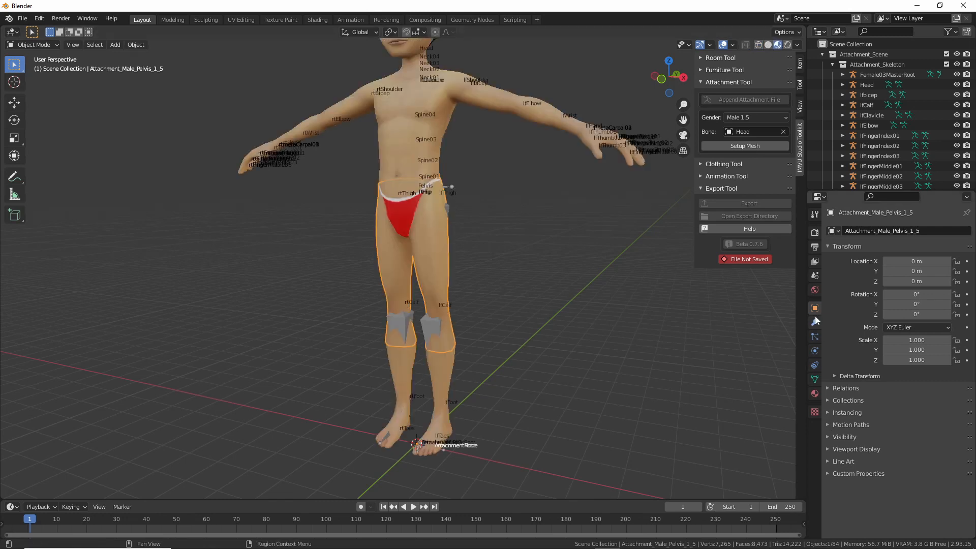
click(857, 449)
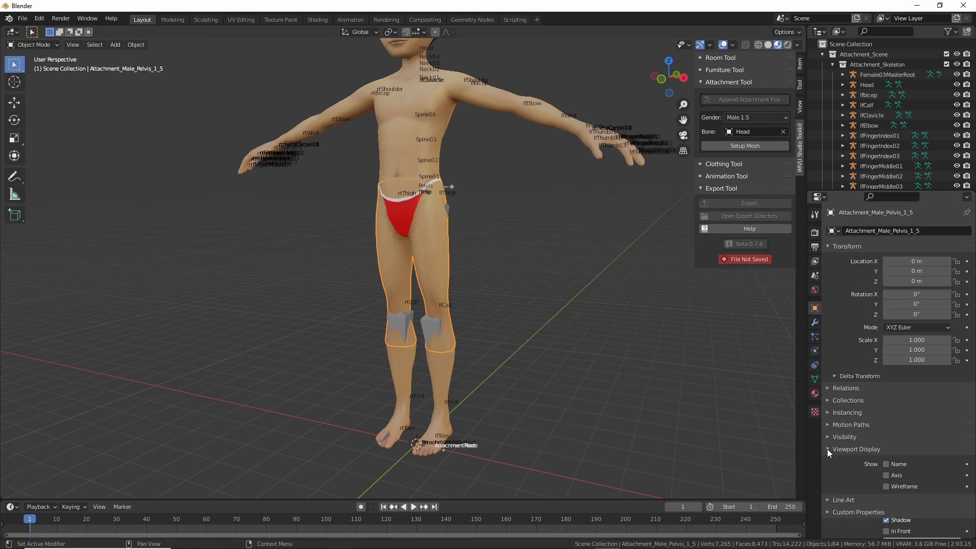
click(887, 425)
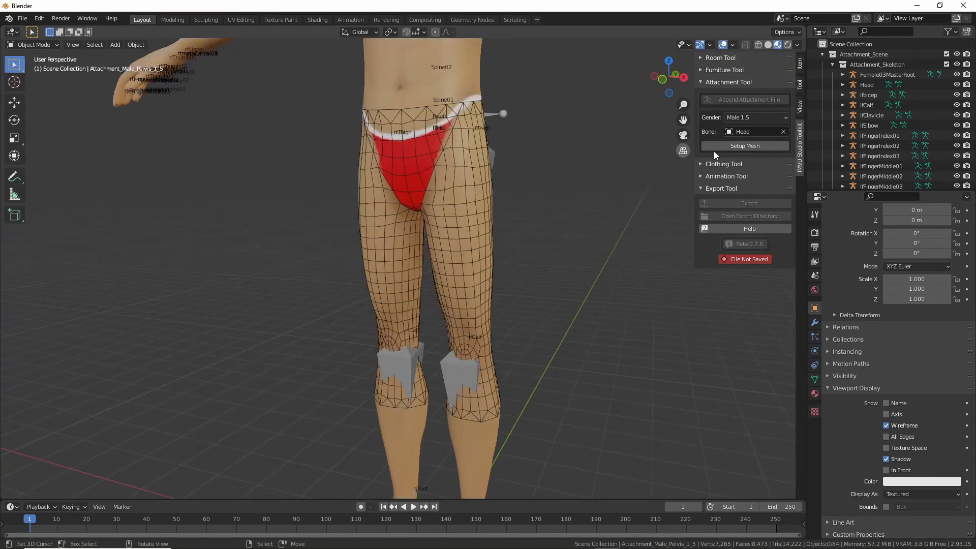
Set Gender to Male and show the Male pelvis mesh's wireframe edges
click(754, 116)
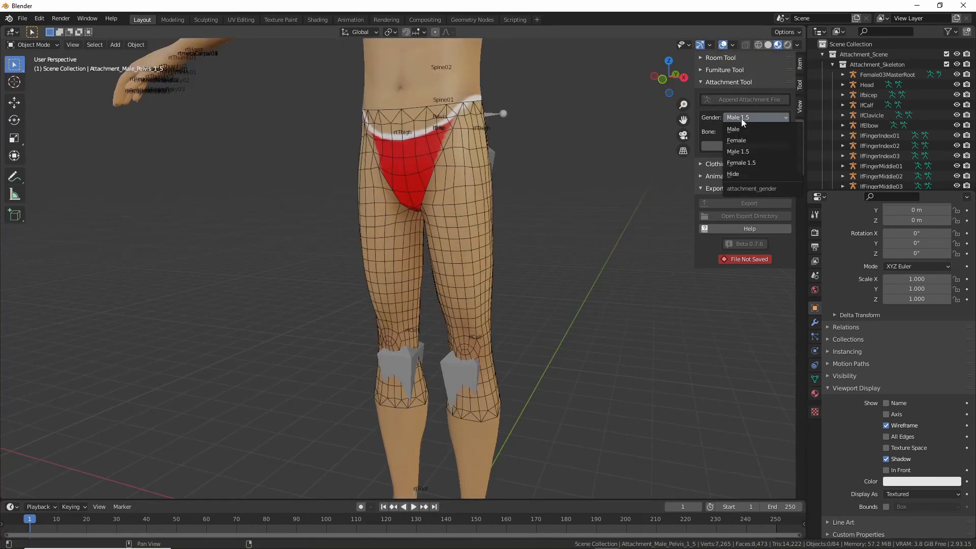
click(733, 129)
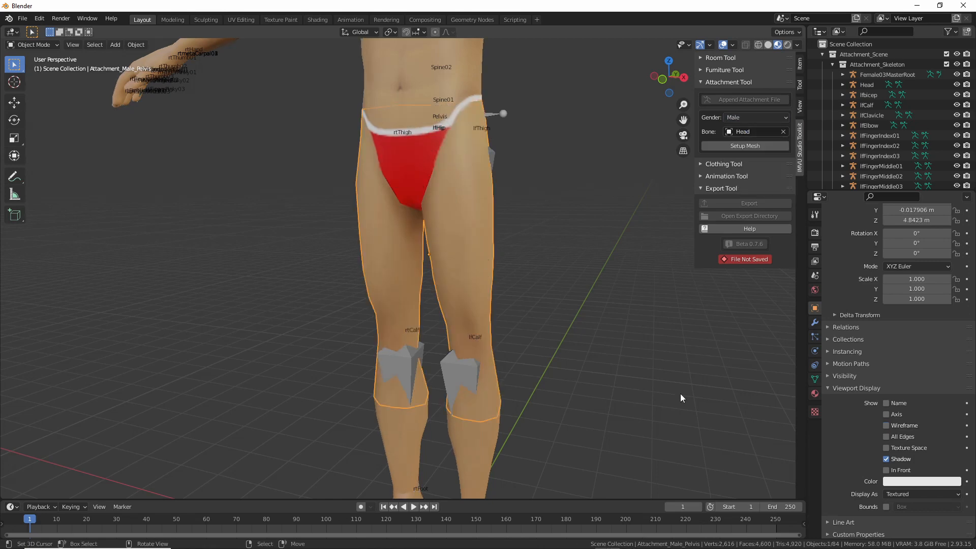
click(887, 425)
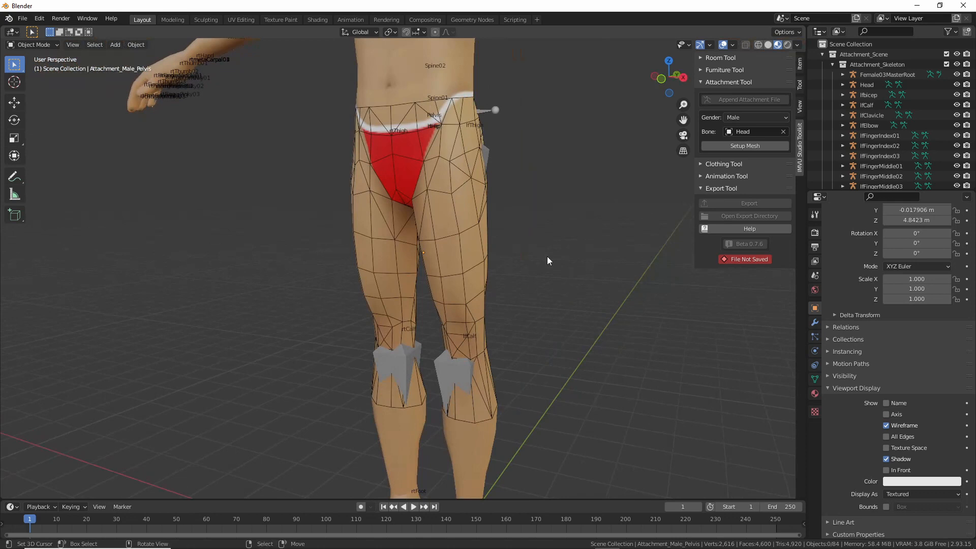
Switch Gender to Male 1.5 for comparison, then back to Male
click(754, 117)
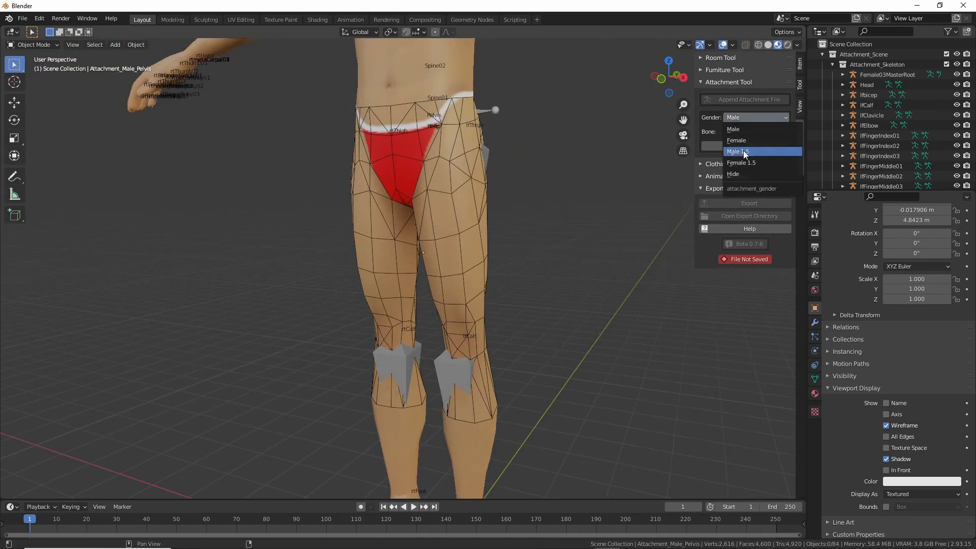
click(741, 152)
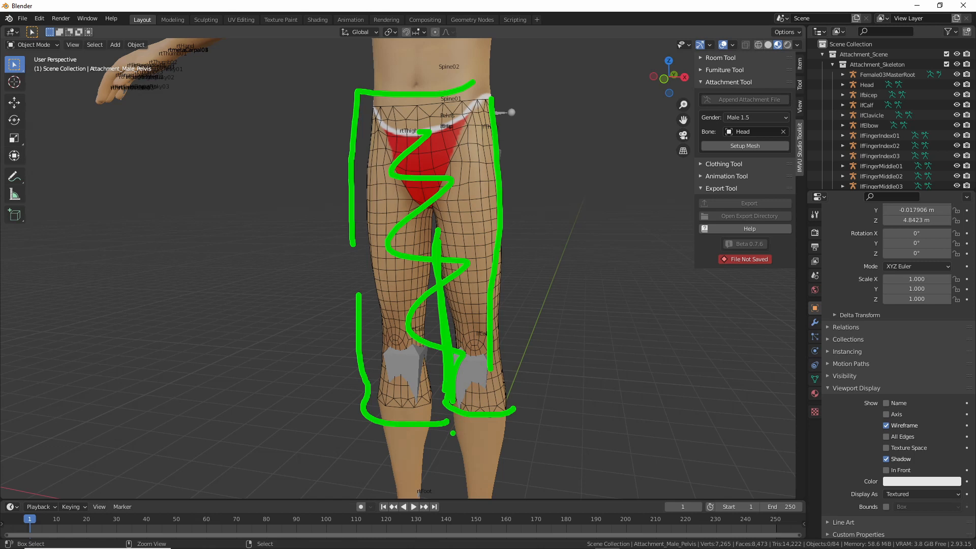
click(754, 117)
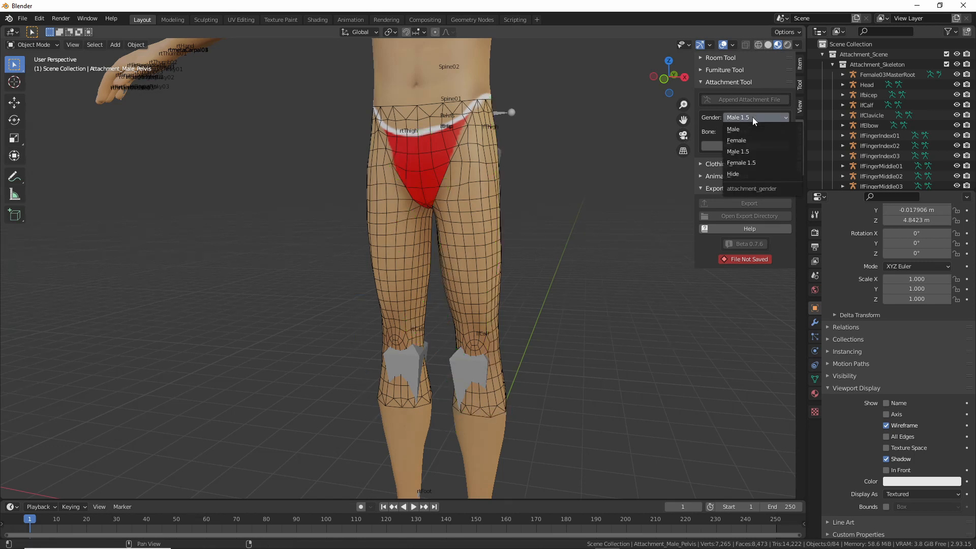
click(733, 128)
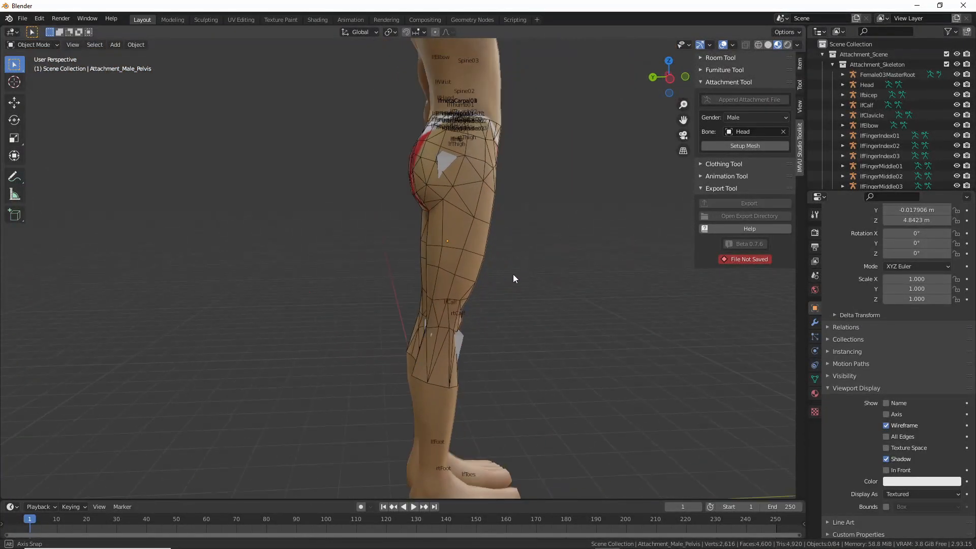
From a front view of the legs, reselect the Male pelvis attachment in wireframe
drag(498, 280, 249, 280)
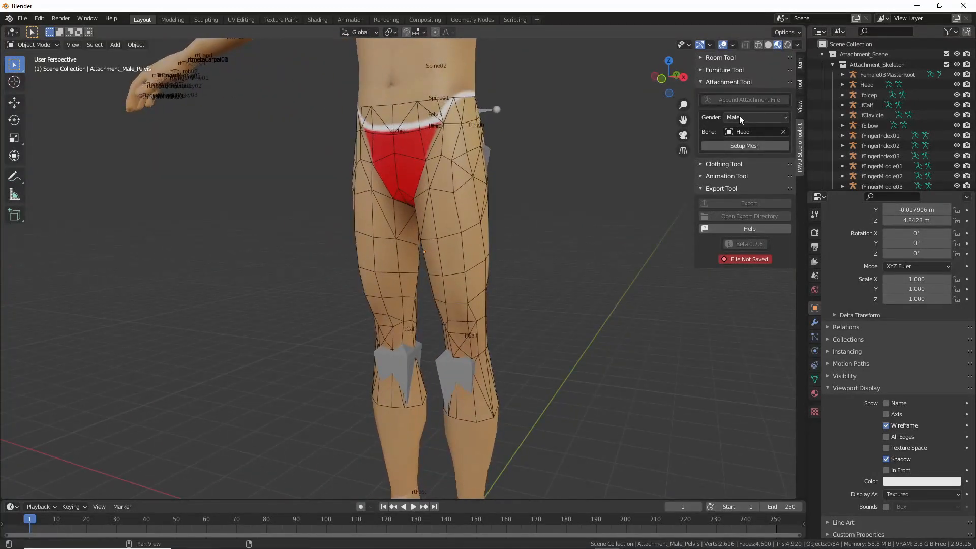
click(755, 117)
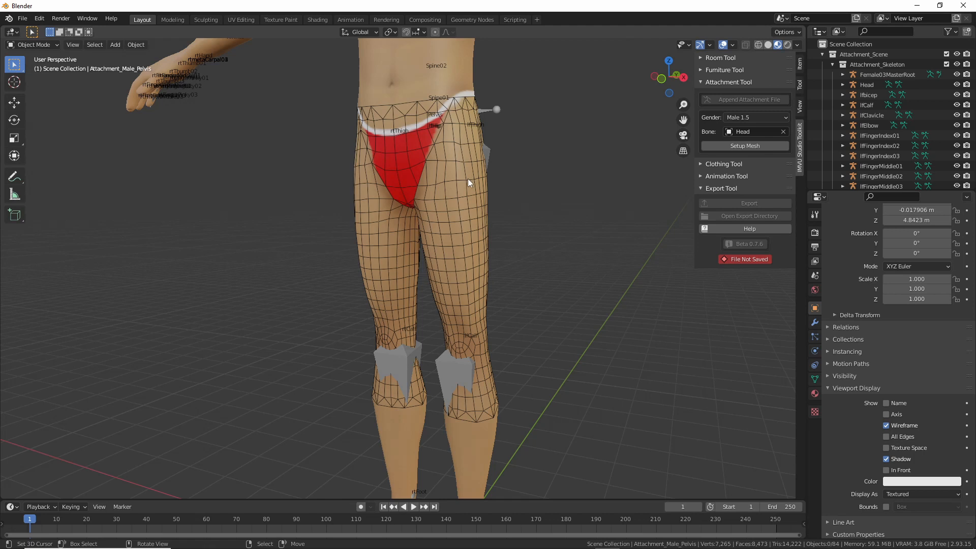
click(754, 117)
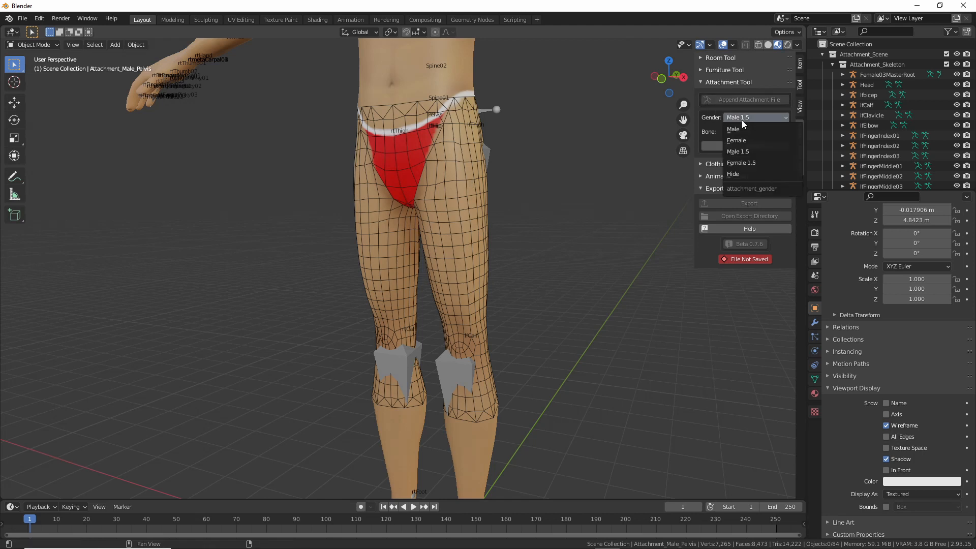
click(732, 129)
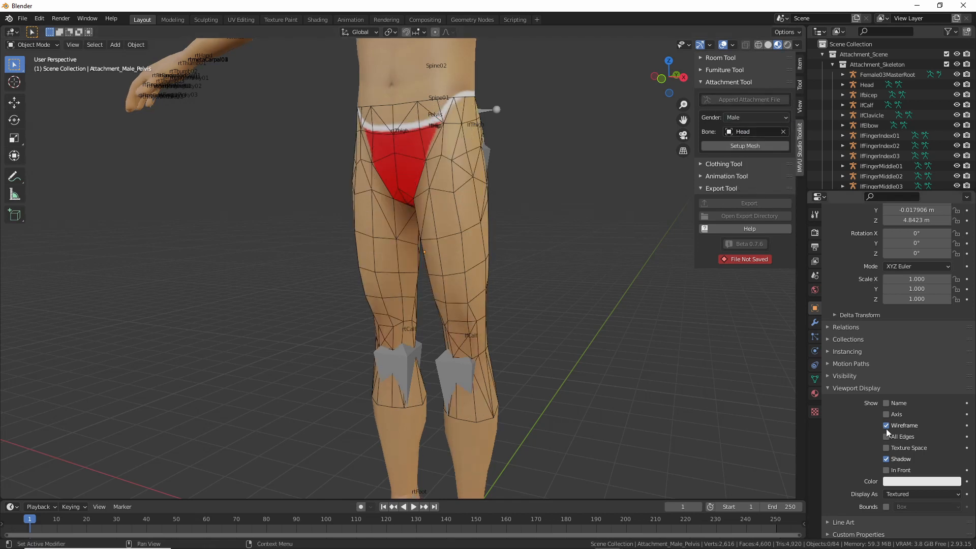
Turn off the pelvis attachment's Wireframe overlay and set Gender to Male 1.5
click(887, 425)
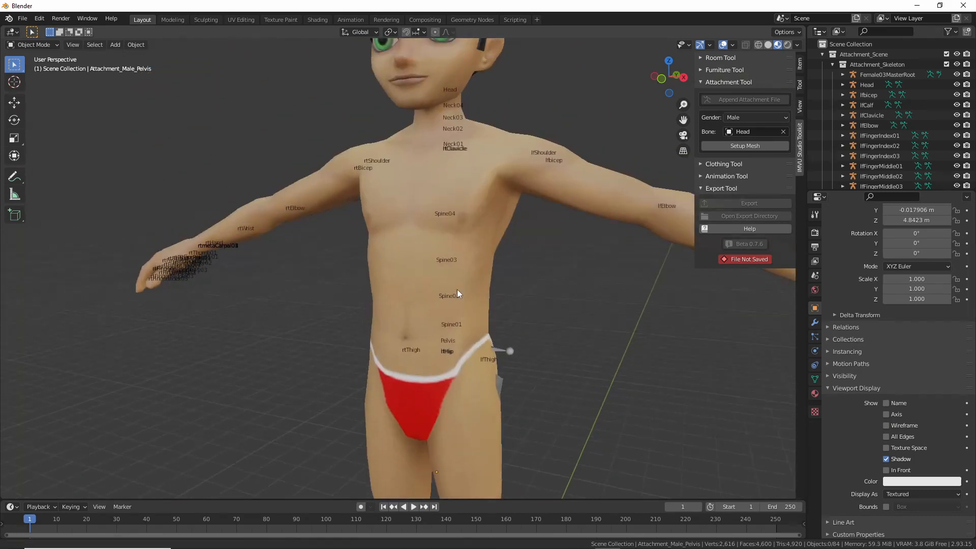
click(753, 117)
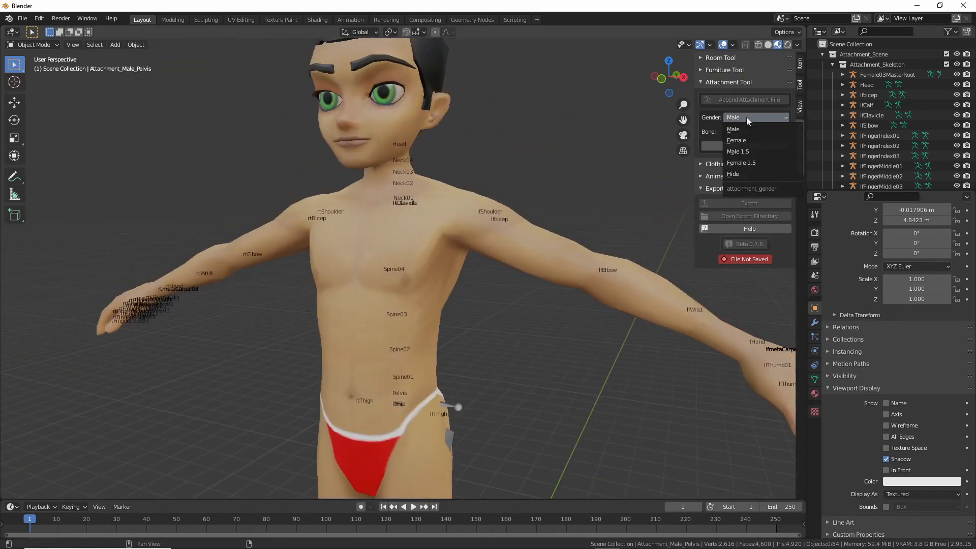
click(737, 152)
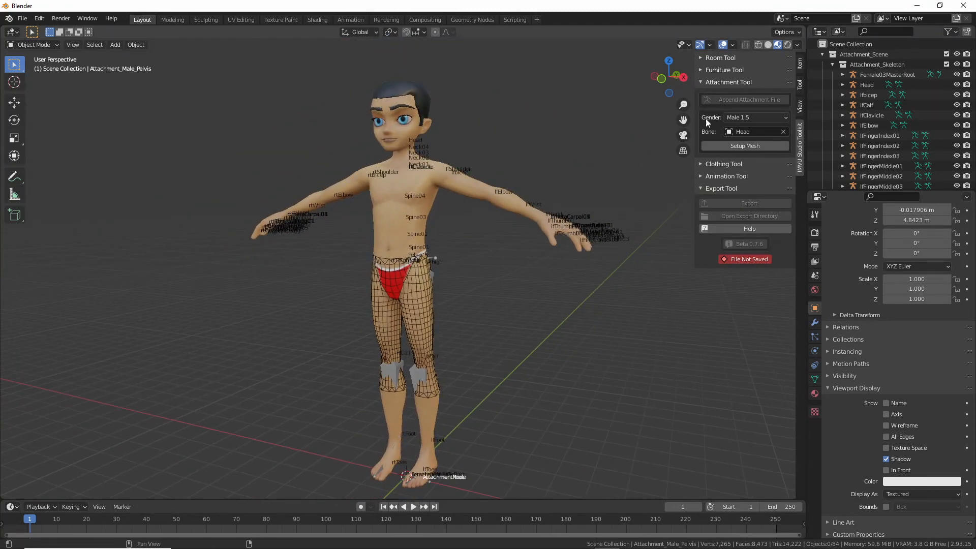
Set Gender to Female 1.5 and display her full body mesh in wireframe shading
click(755, 117)
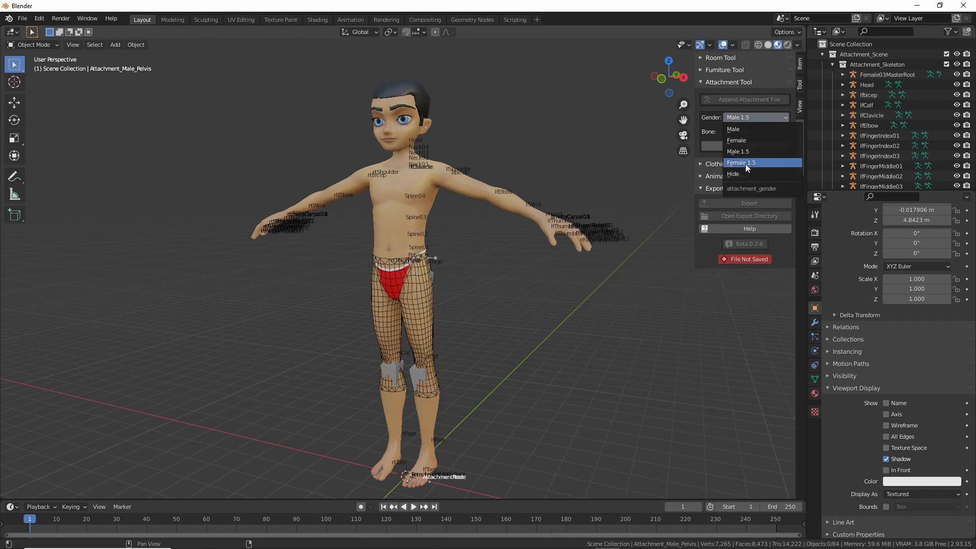
click(741, 163)
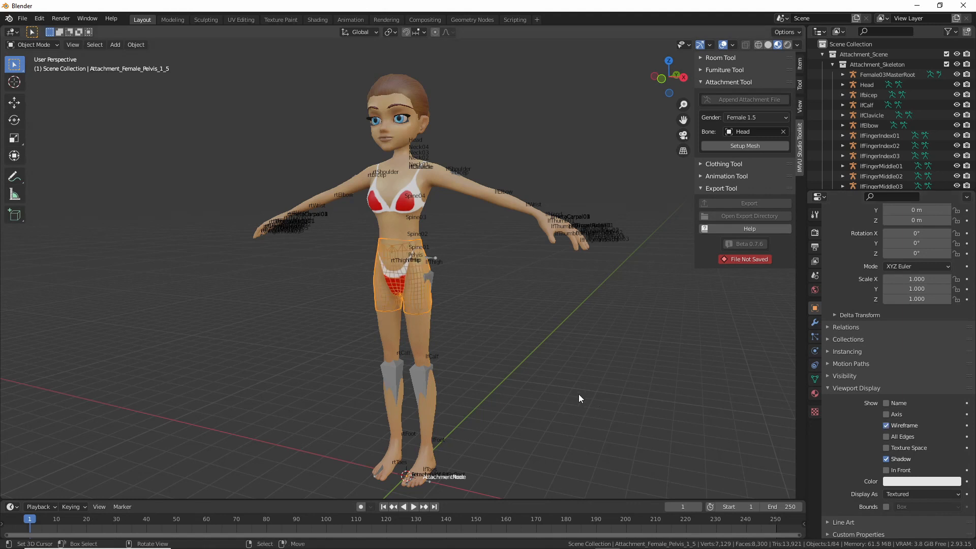
click(887, 425)
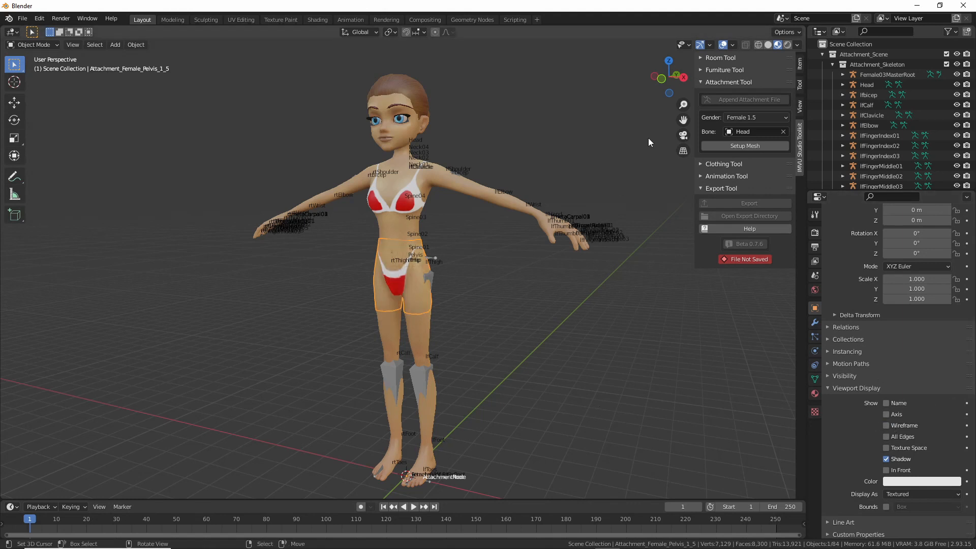
click(733, 45)
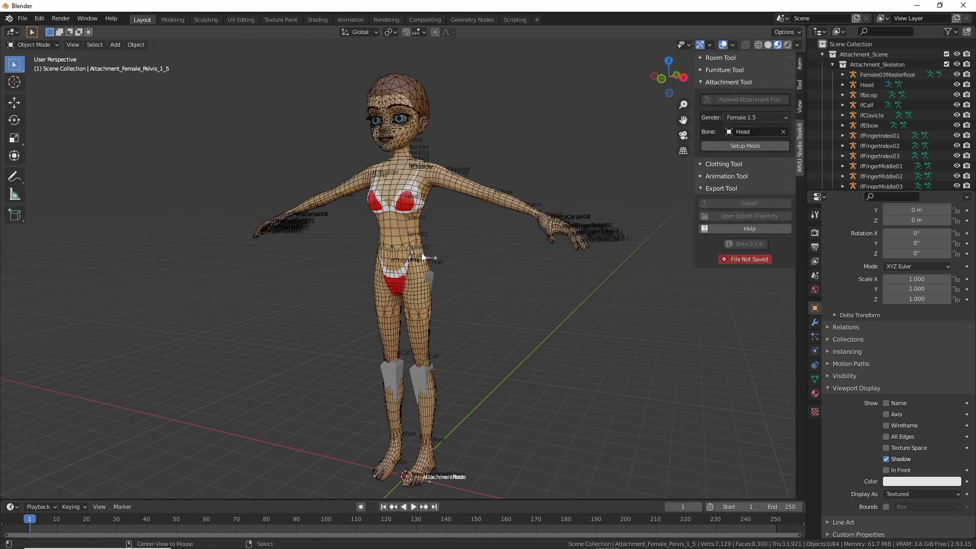
mouse_move(494, 254)
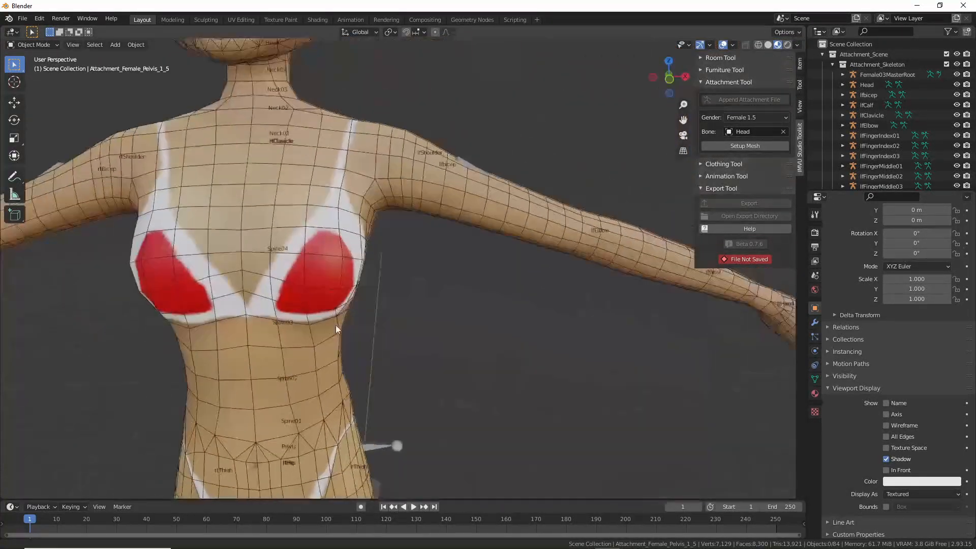
Switch Gender from Female 1.5 to Male 1.5, then to the lower-poly Male body
click(755, 117)
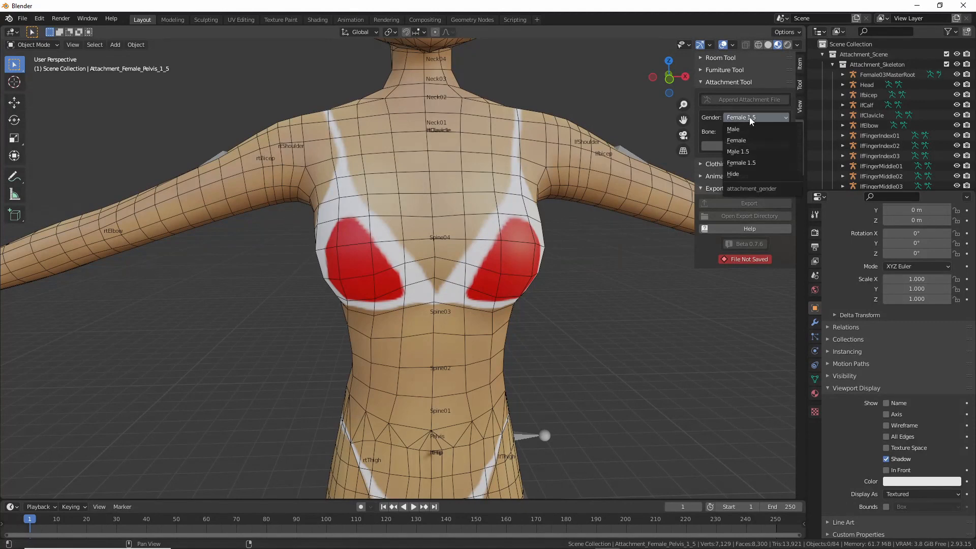
click(738, 151)
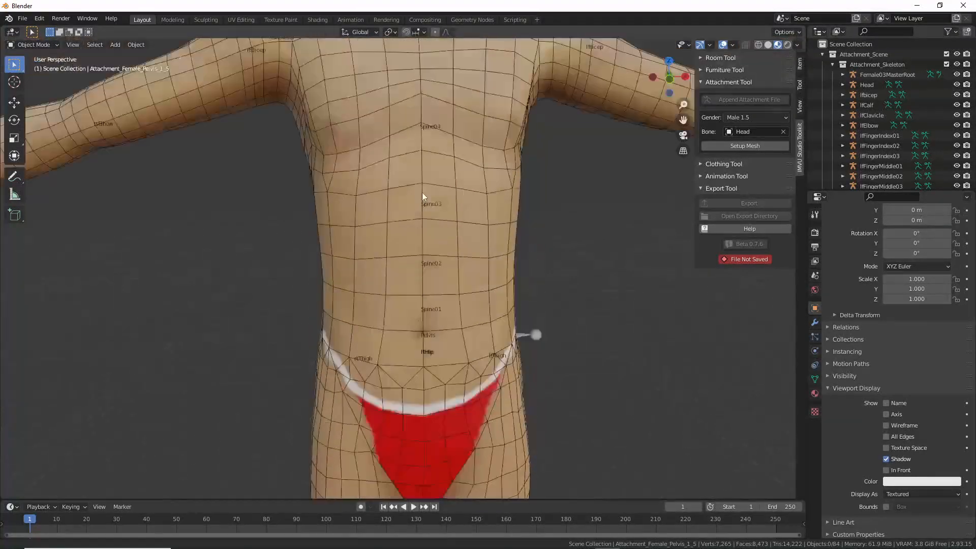
click(753, 117)
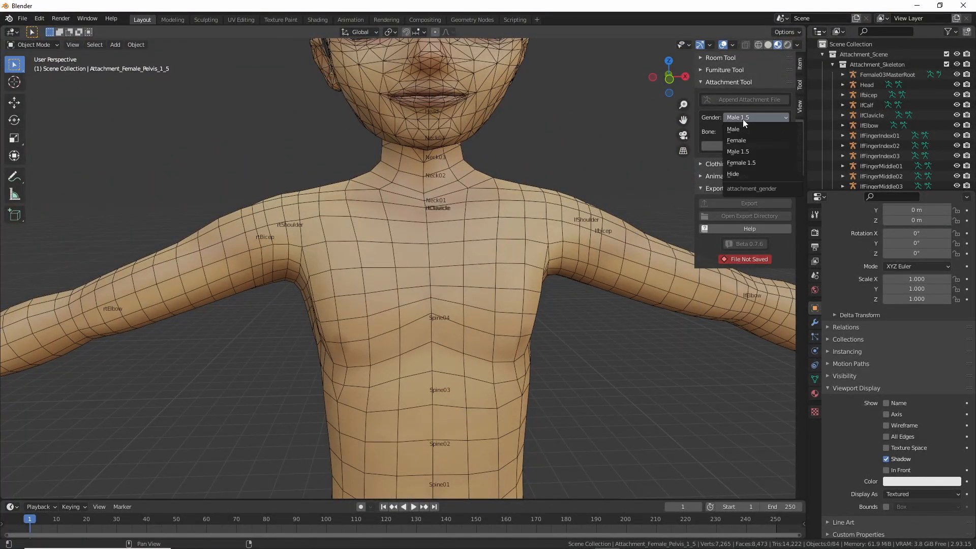
click(732, 129)
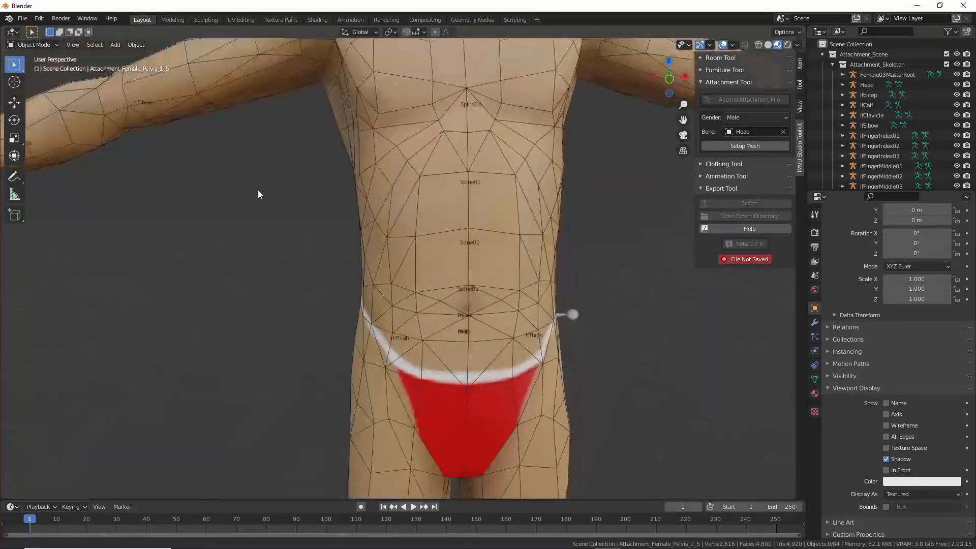
Set Gender to Hide so only the skeleton shows, and expand the Clothing Tool panel
click(753, 117)
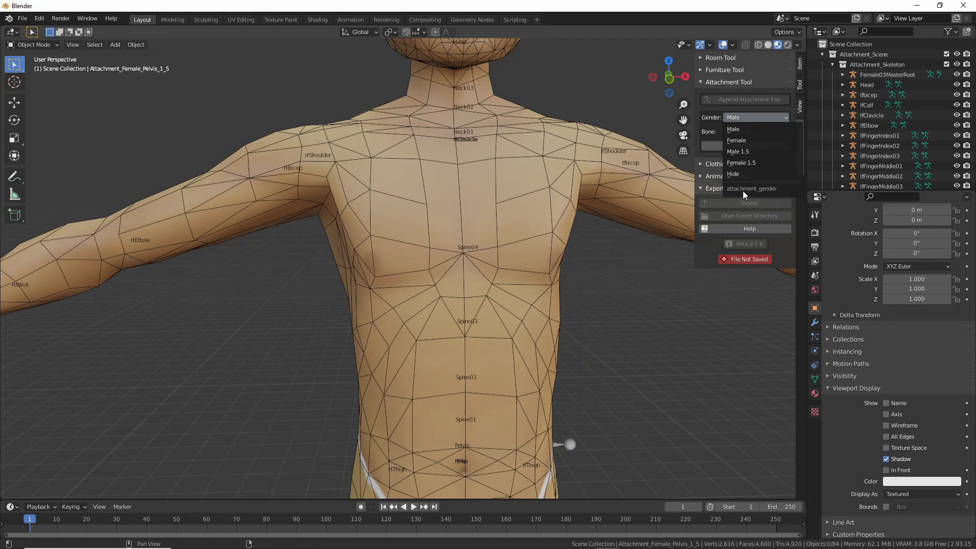
mouse_move(743, 173)
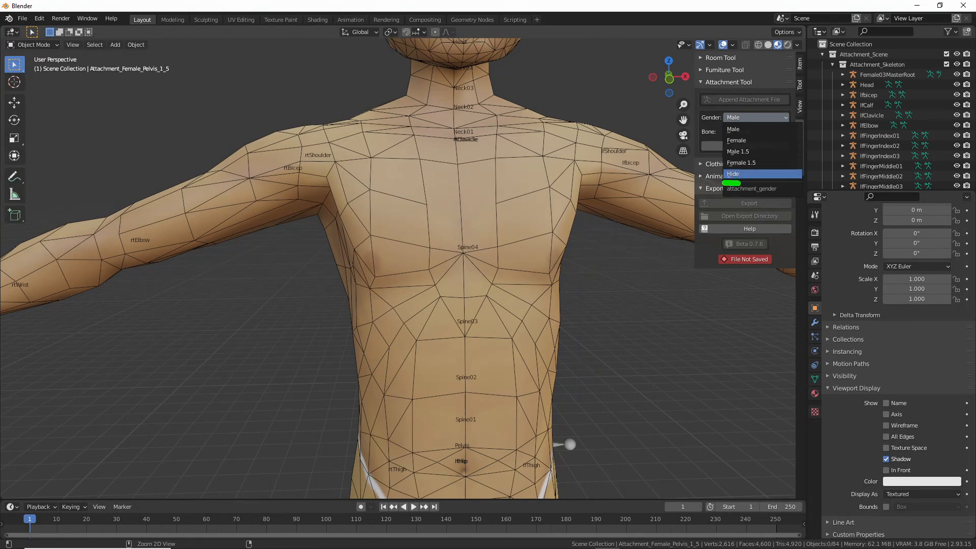
click(733, 173)
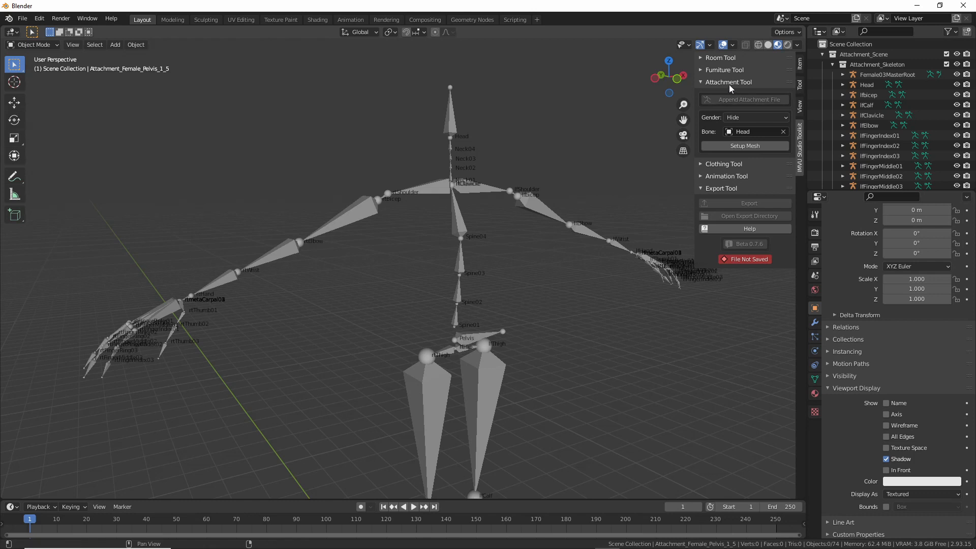
click(724, 163)
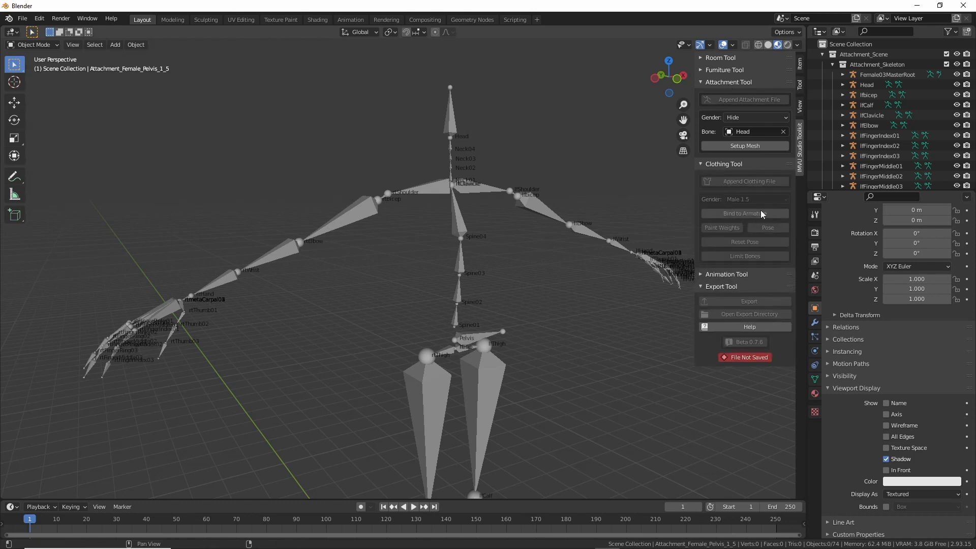